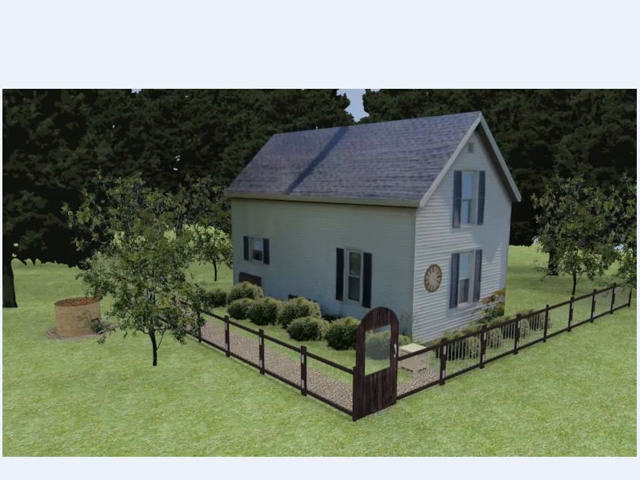
mouse_move(167, 358)
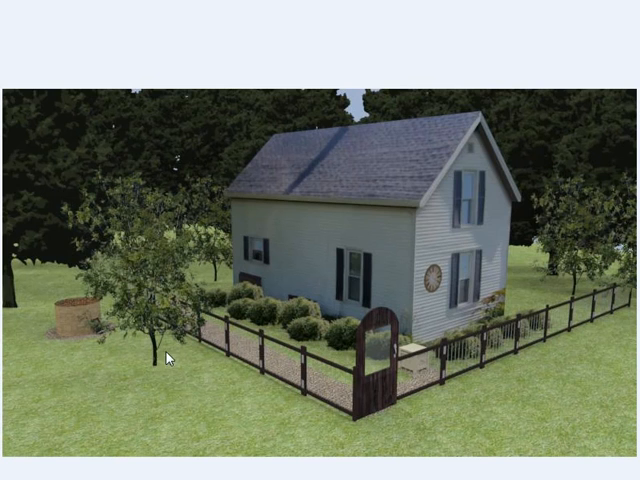
mouse_move(573, 425)
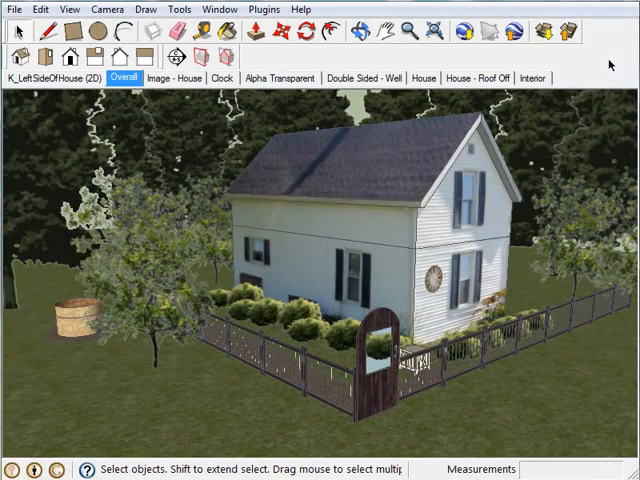
Show the 'Image - House' clock wall scene, then step to the next saved scene
left_click(176, 77)
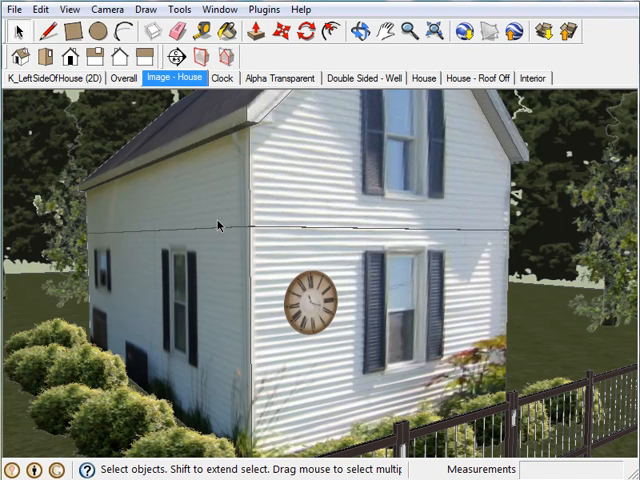
mouse_move(328, 191)
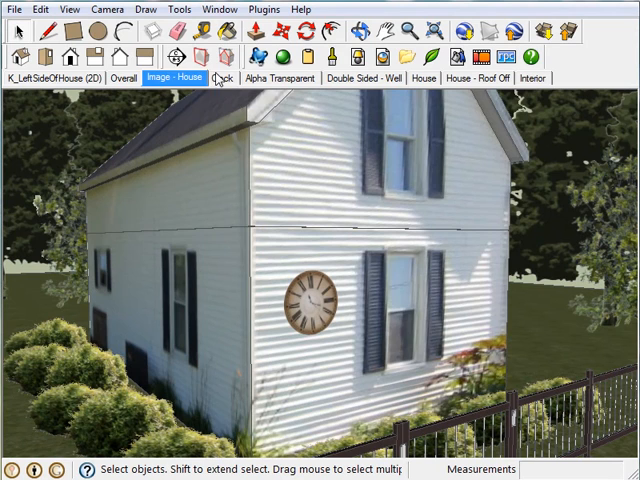
left_click(219, 78)
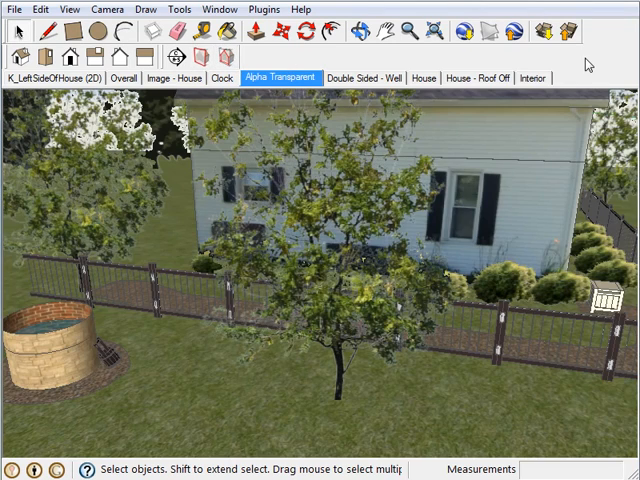
mouse_move(487, 200)
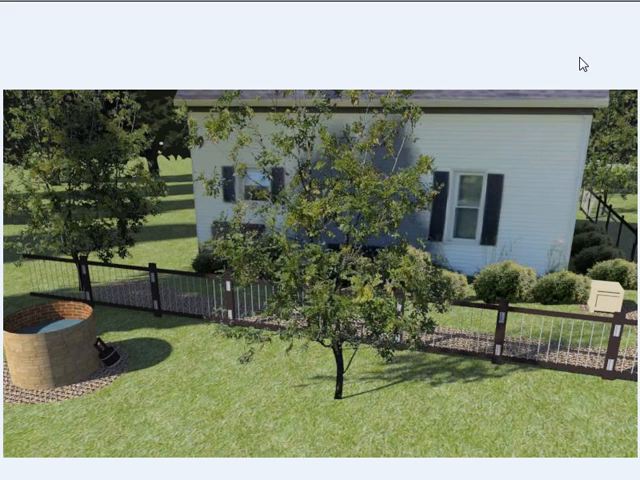
mouse_move(608, 36)
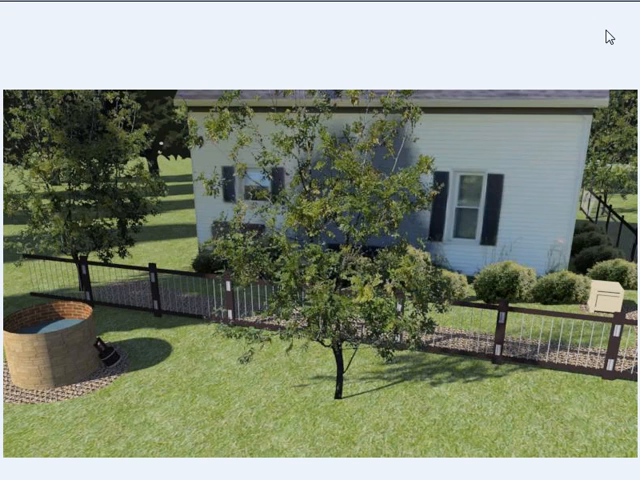
mouse_move(455, 390)
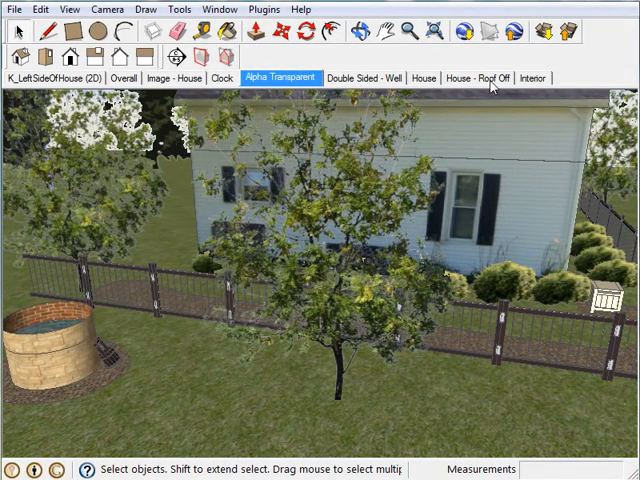
left_click(364, 77)
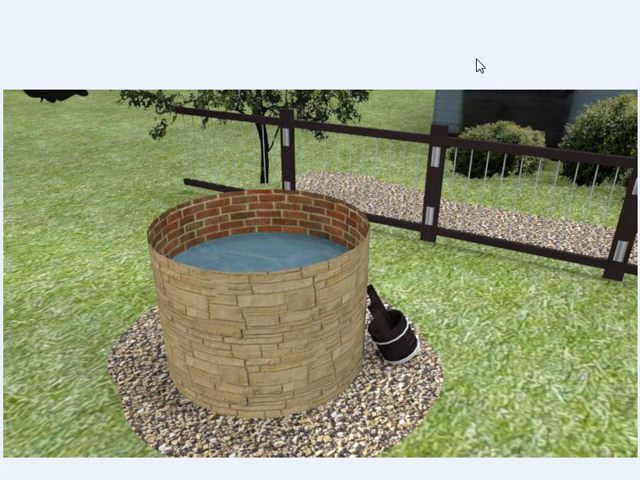
mouse_move(378, 173)
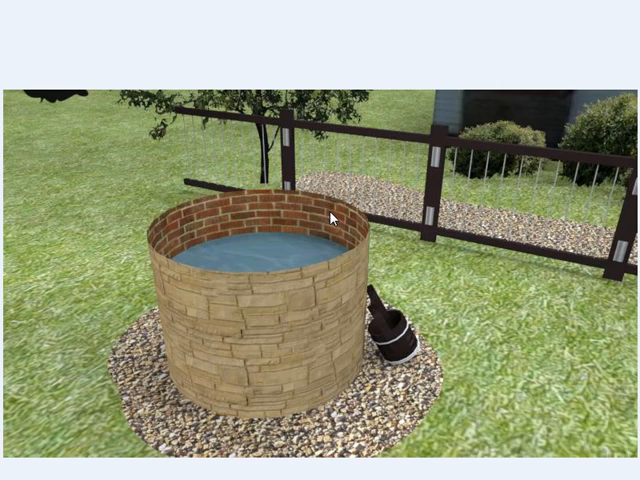
mouse_move(307, 211)
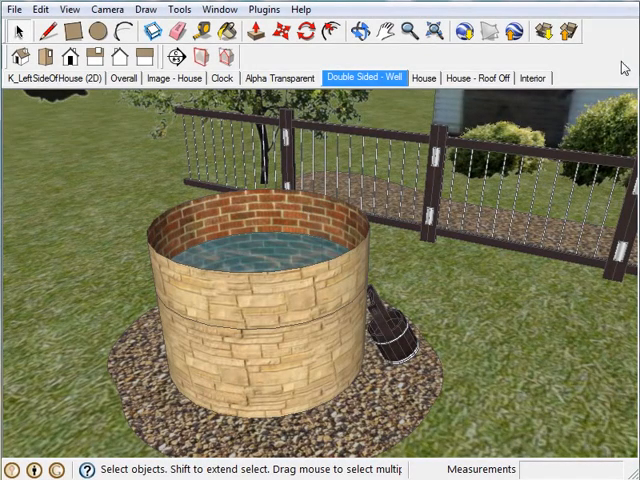
mouse_move(610, 63)
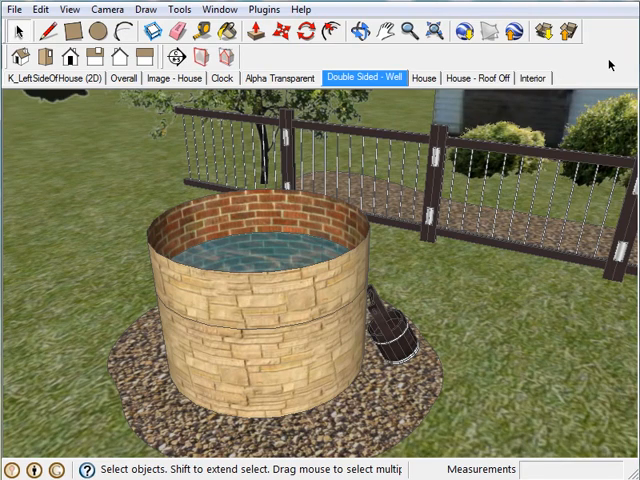
mouse_move(426, 77)
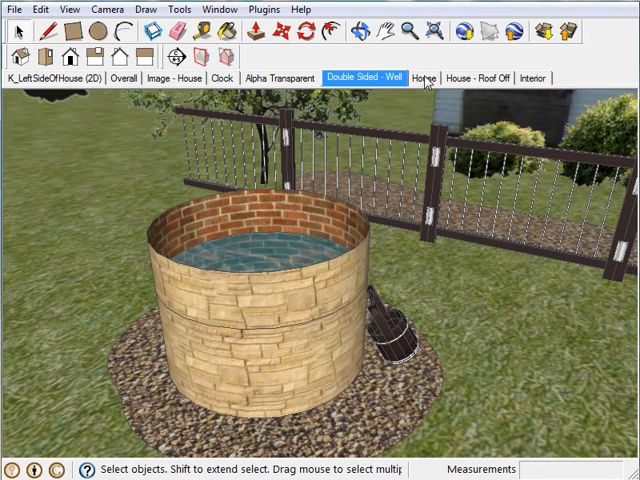
Switch to the House scene showing the white house with shrubs, fence and trees
left_click(425, 75)
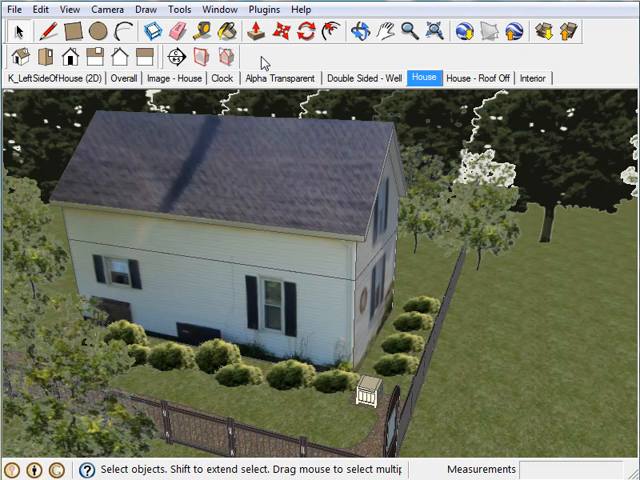
mouse_move(466, 82)
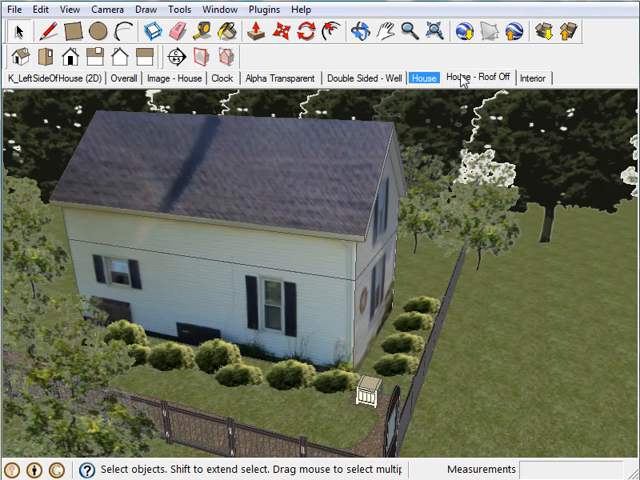
left_click(483, 76)
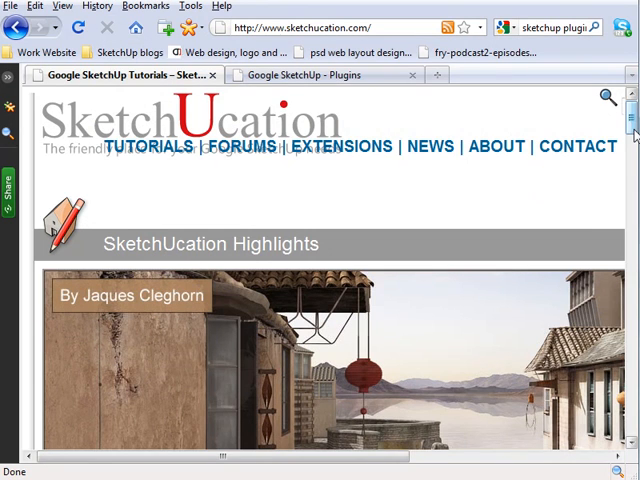
Scroll down to the Photorealistic Rendering plugins such as IDX Renditioner and VRay
scroll("down", 3)
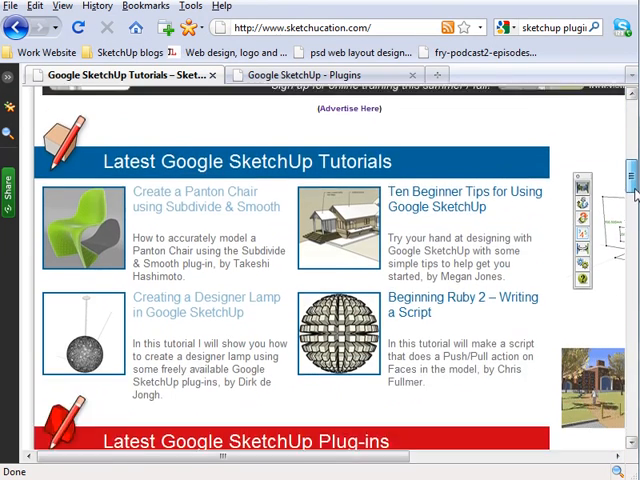
scroll("down", 3)
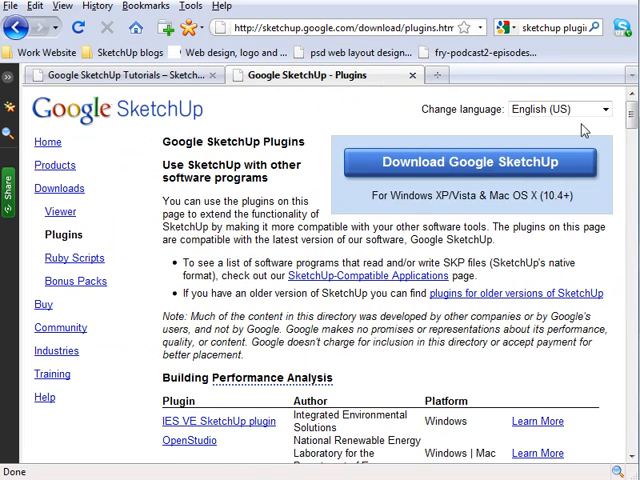
scroll("down", 3)
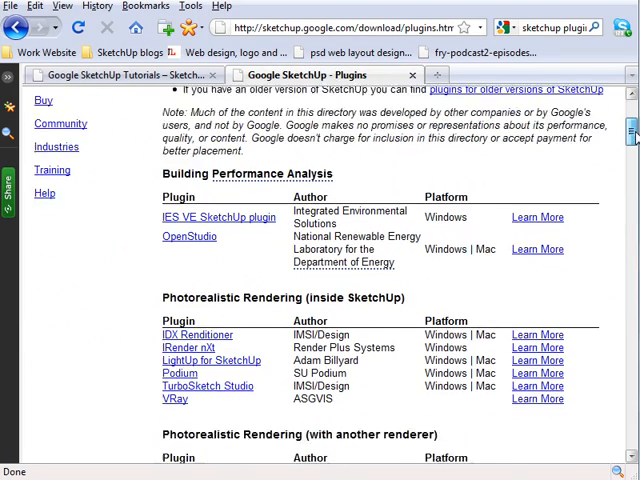